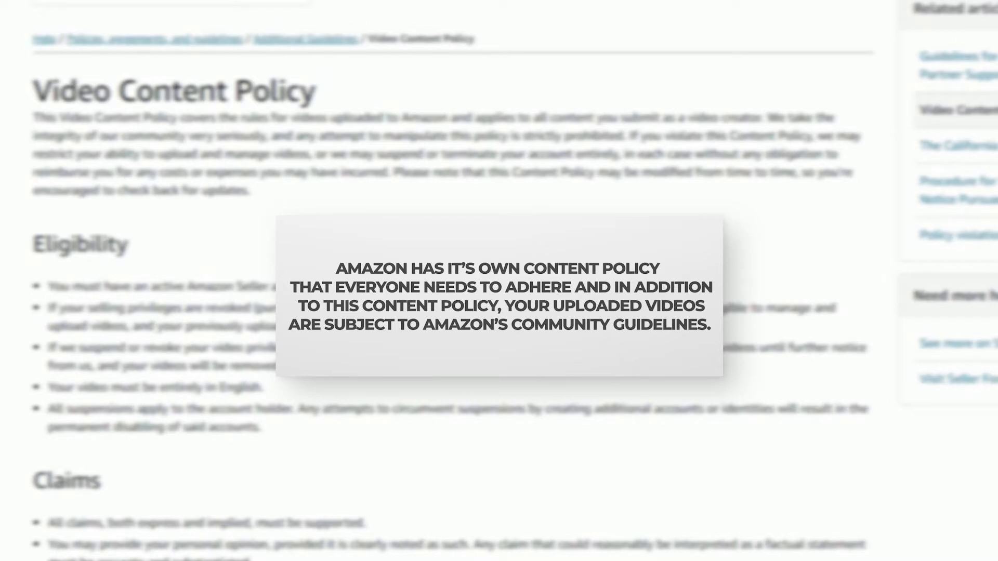
# - Scroll the Pixel 4a listing, playing its promotional video and a customer review video
pyautogui.scroll(-3)
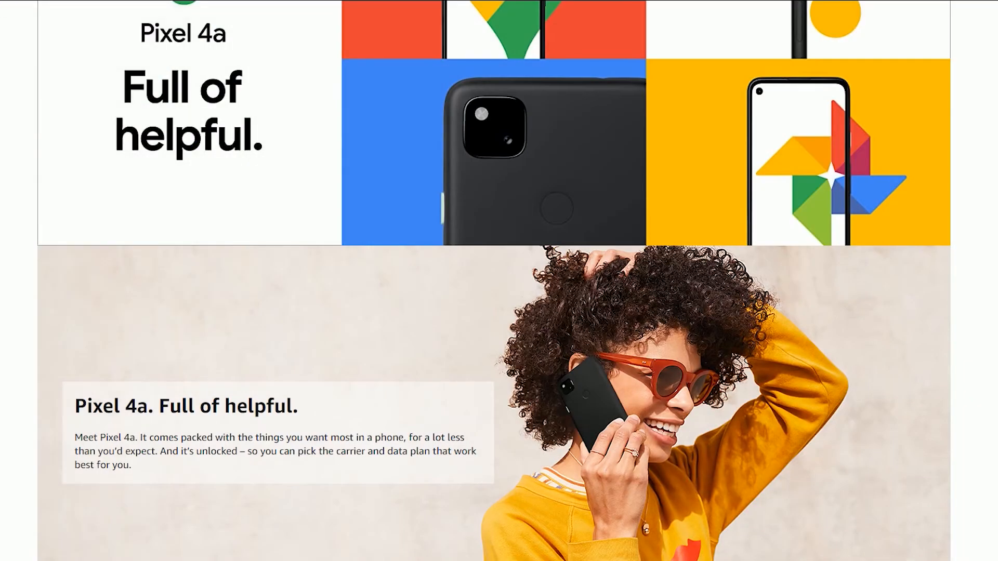
pyautogui.scroll(-3)
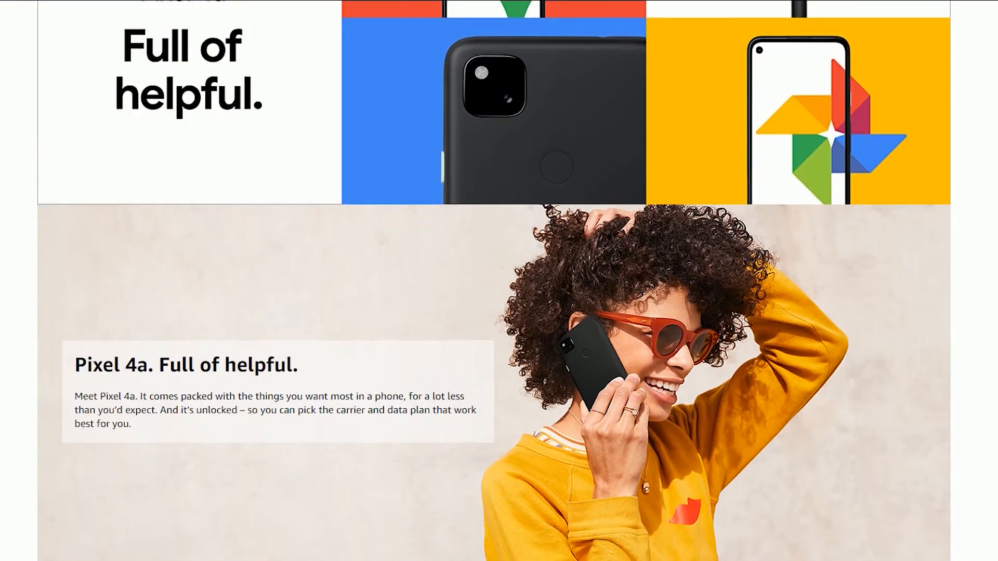
pyautogui.scroll(-3)
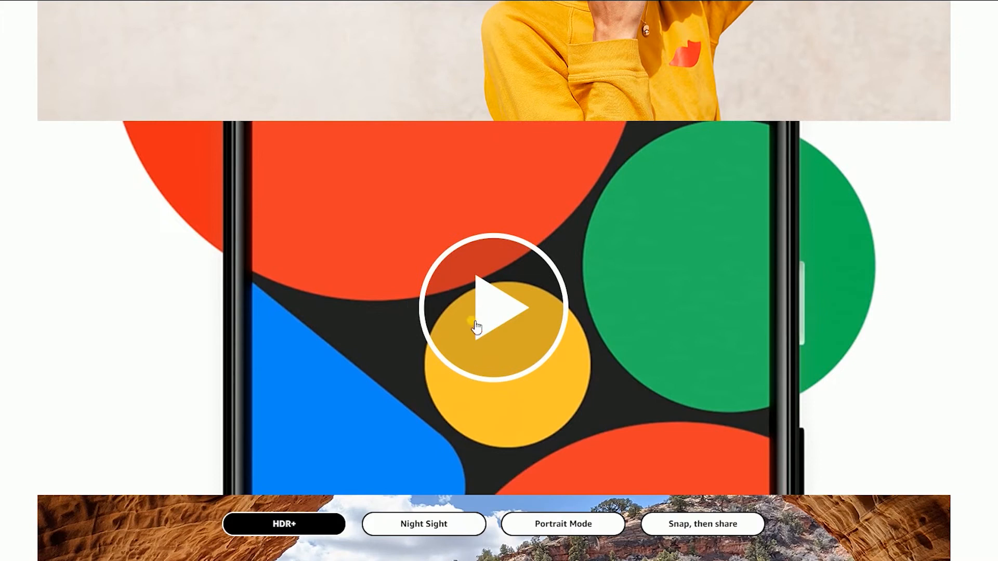
pyautogui.click(493, 309)
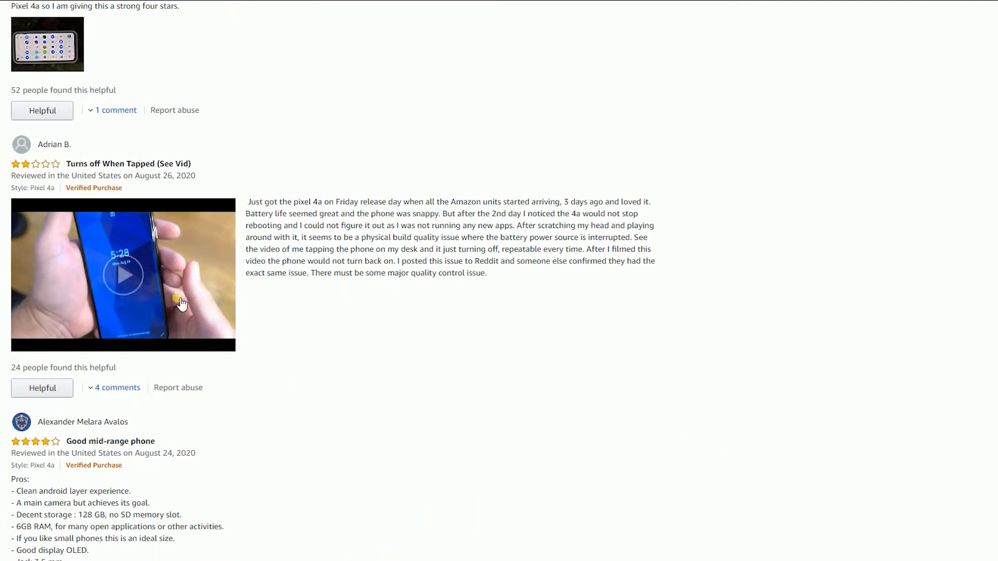
pyautogui.click(123, 275)
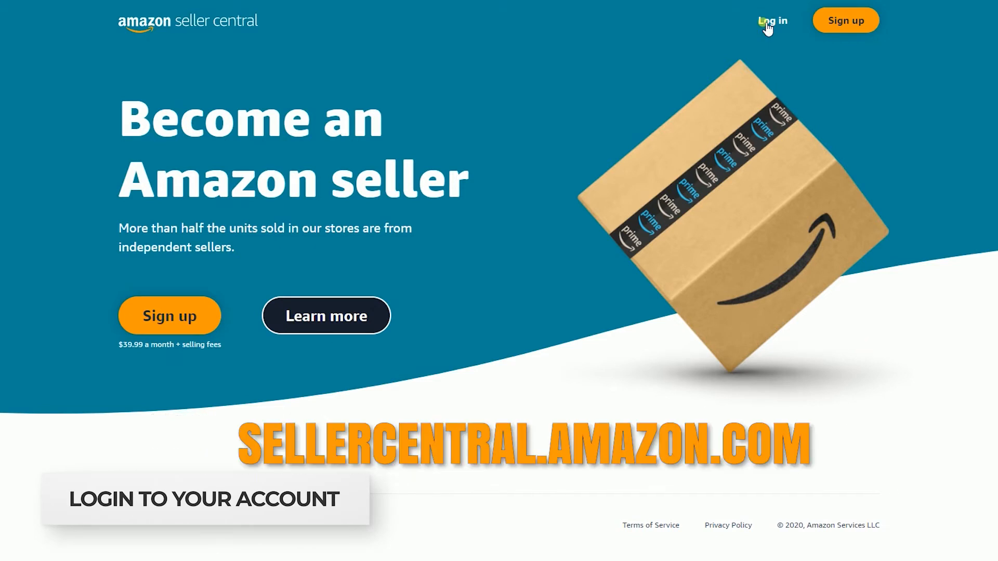
# - Log in to the seller account and bring up the dashboard's Inventory menu
pyautogui.click(772, 20)
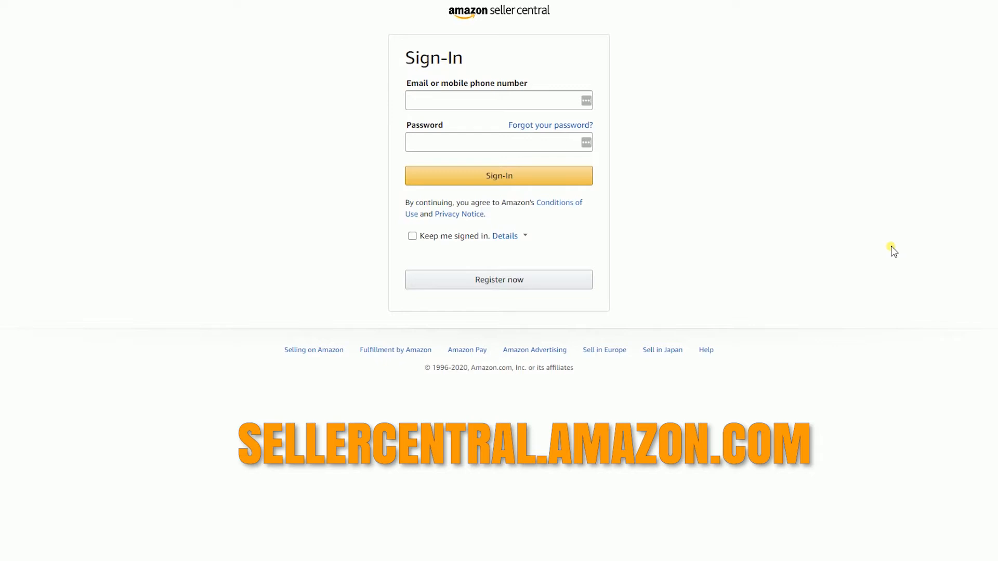
pyautogui.click(498, 175)
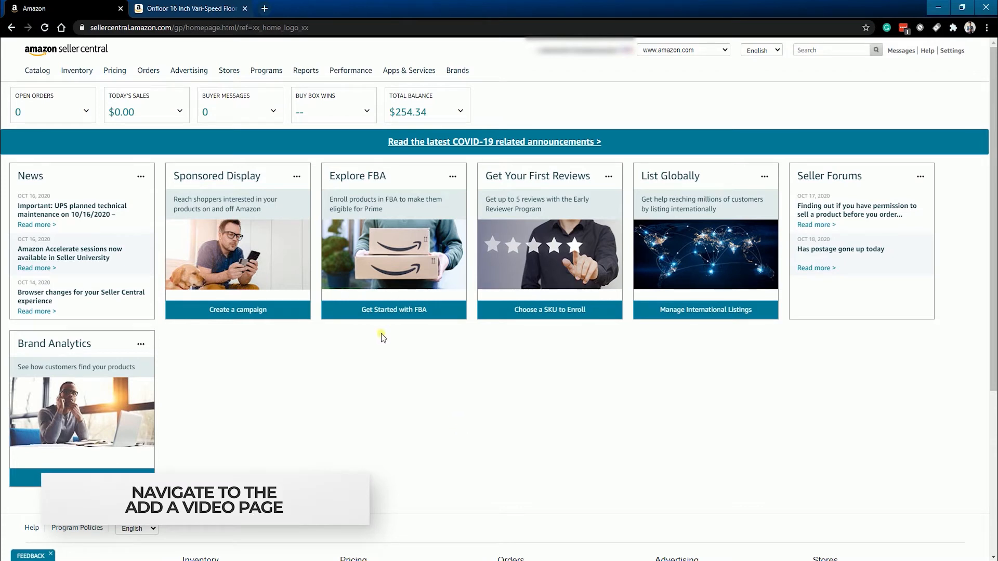
pyautogui.click(77, 70)
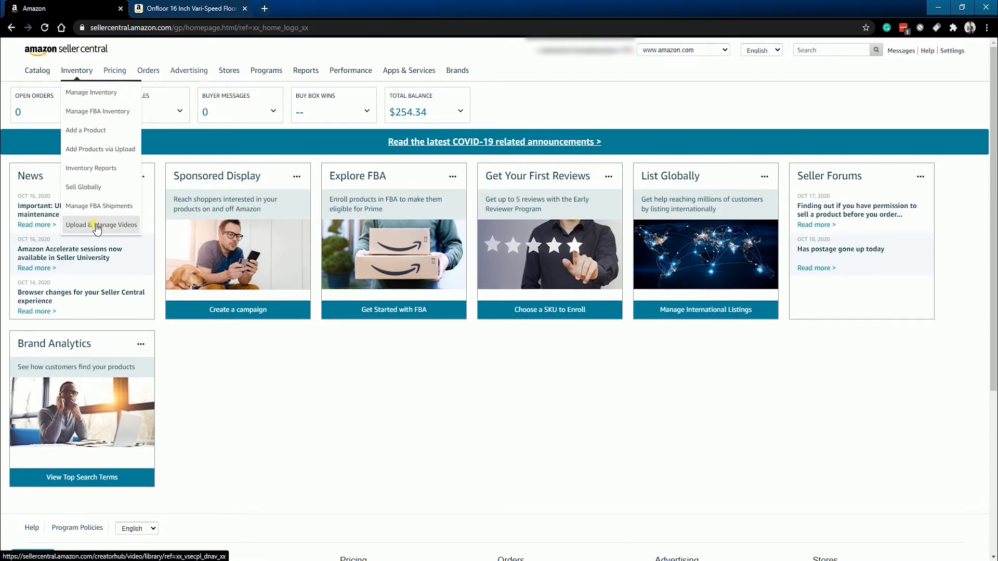
# - Choose Upload & Manage Videos from the Inventory menu
pyautogui.click(100, 225)
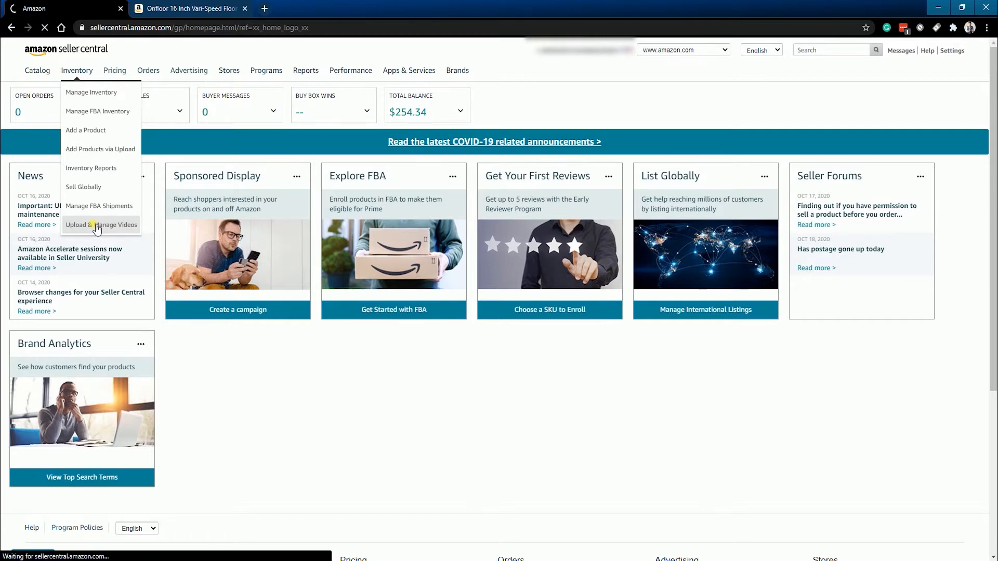
pyautogui.click(100, 224)
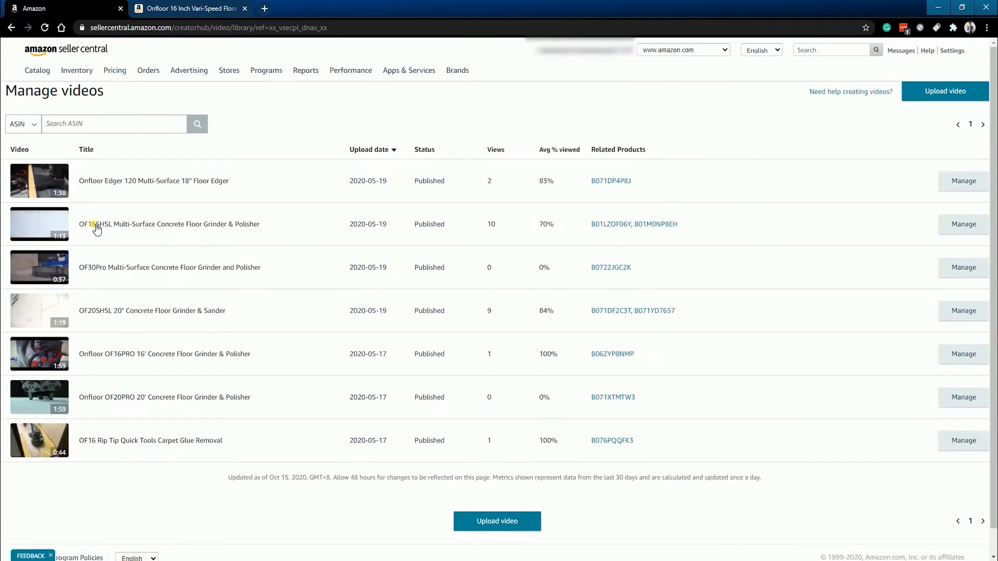
pyautogui.moveTo(349, 228)
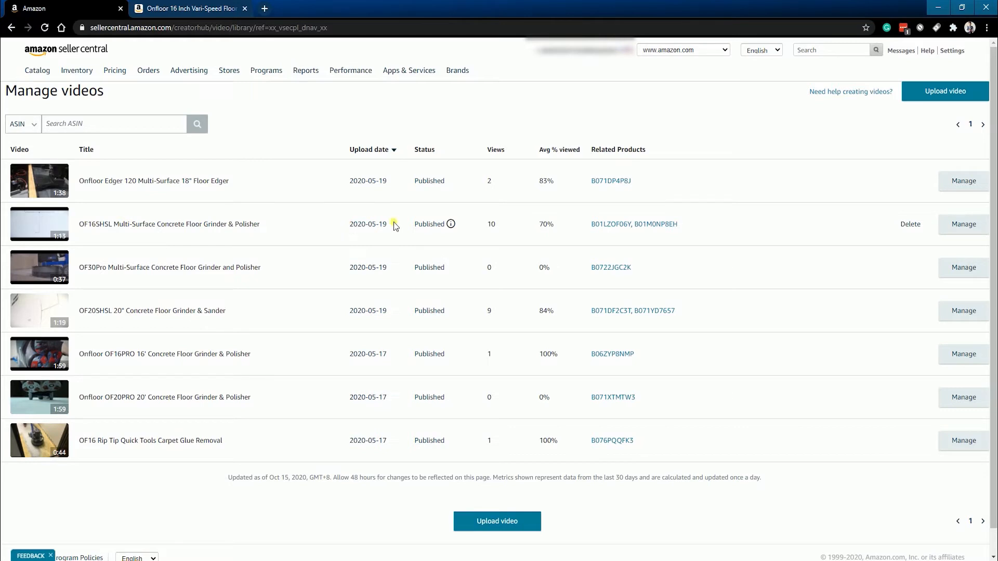
pyautogui.moveTo(868, 135)
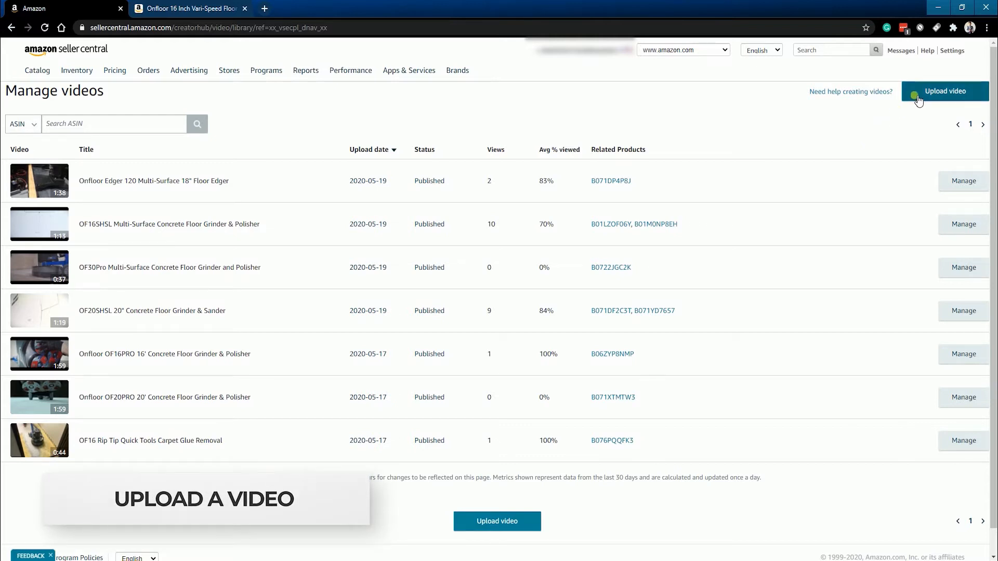
# - Start a new upload and select OnfloorPro16-FINAL.mp4 as the video file
pyautogui.click(944, 91)
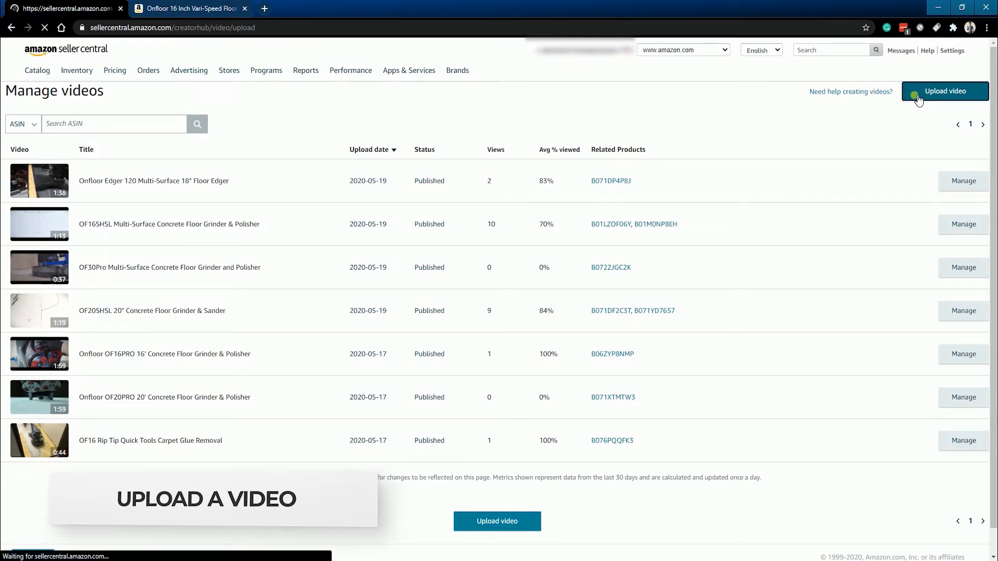
pyautogui.click(944, 90)
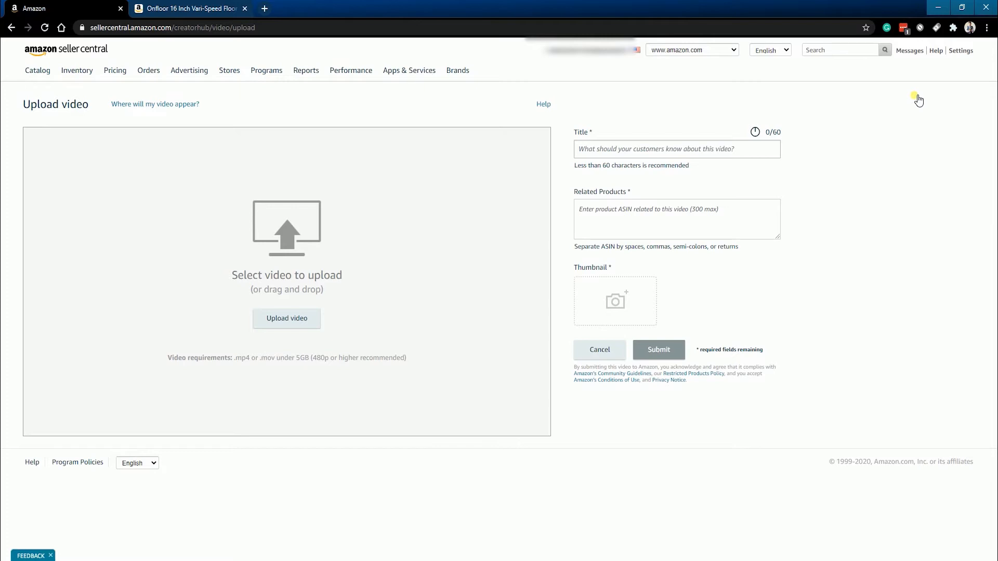
pyautogui.moveTo(362, 297)
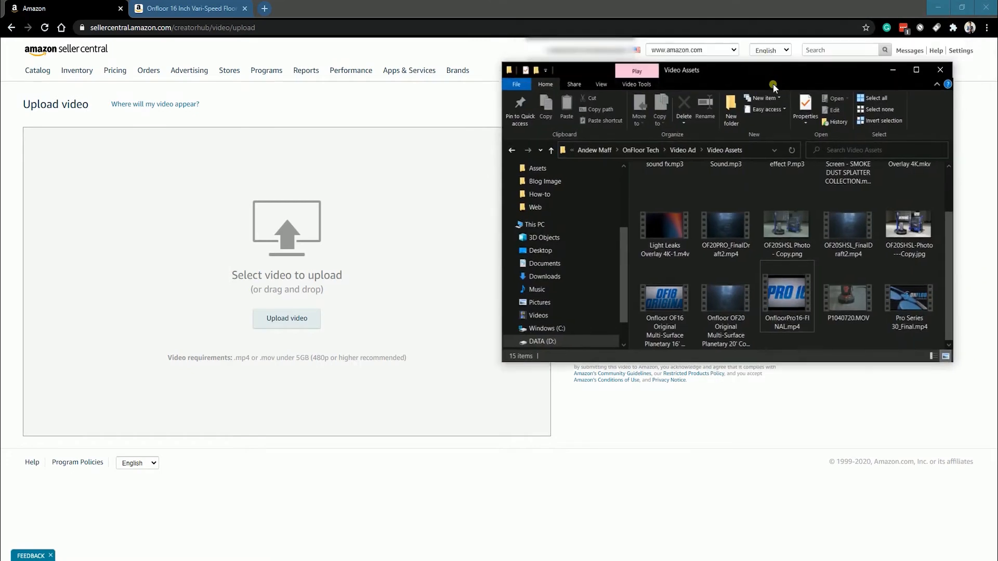
pyautogui.click(786, 315)
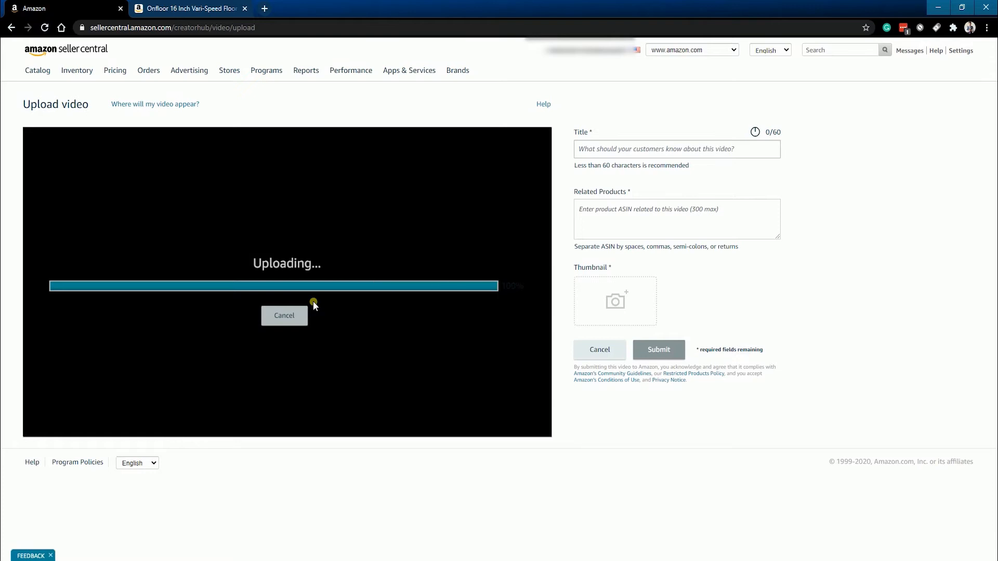
pyautogui.moveTo(437, 334)
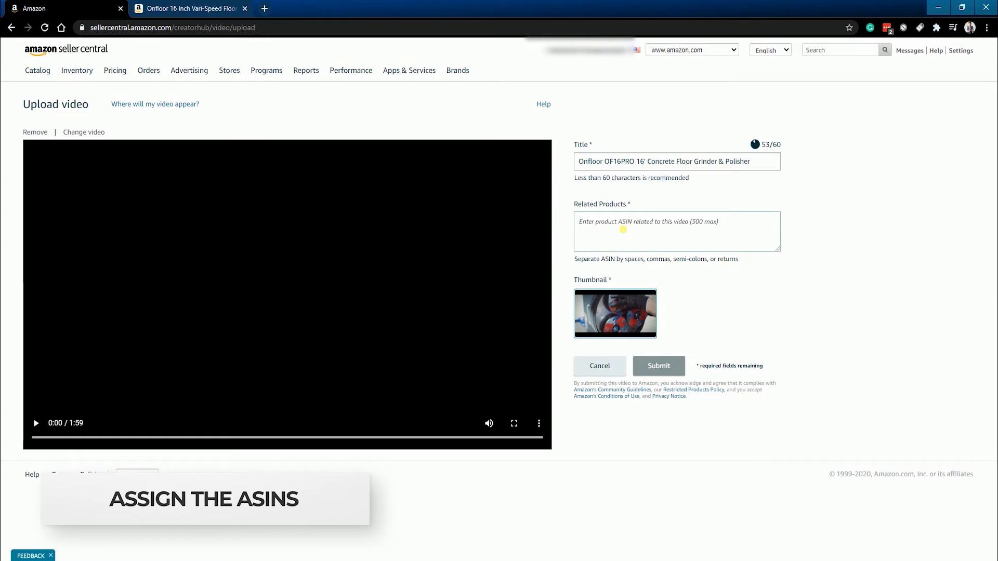
# - Add ASIN B06ZYP8NMP as the video's related product
pyautogui.write('B06ZYP8NMP')
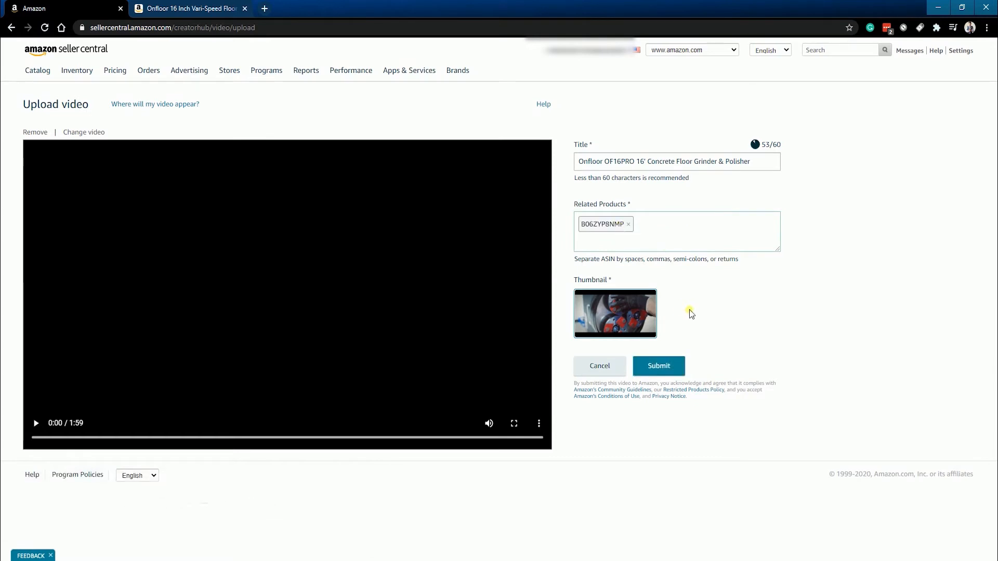
pyautogui.click(700, 231)
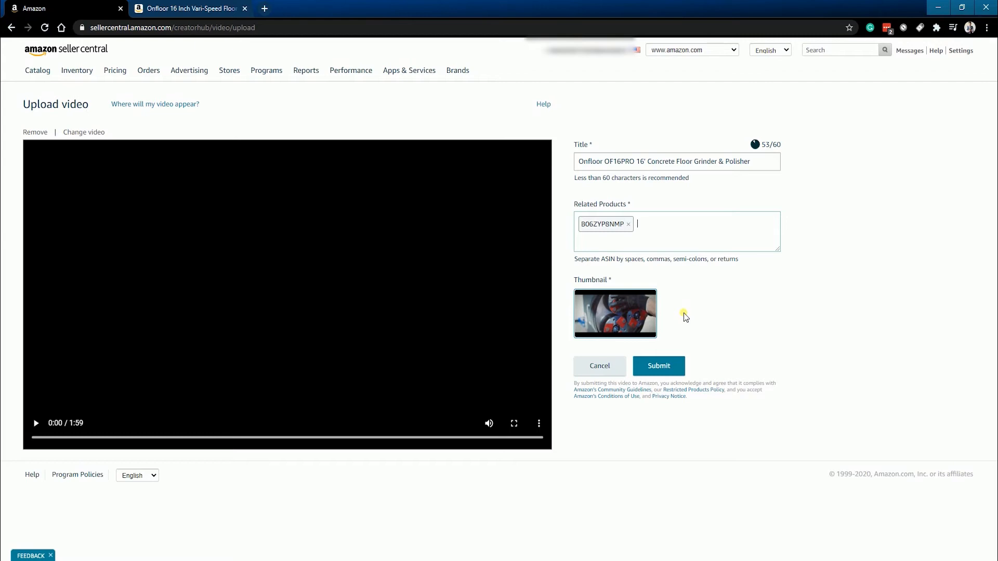
pyautogui.moveTo(677, 320)
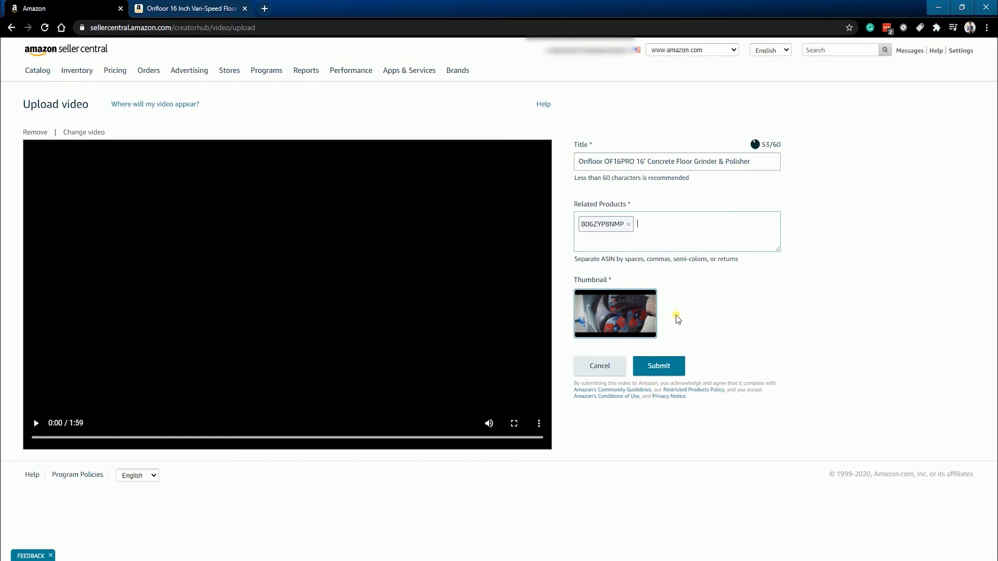
pyautogui.moveTo(664, 323)
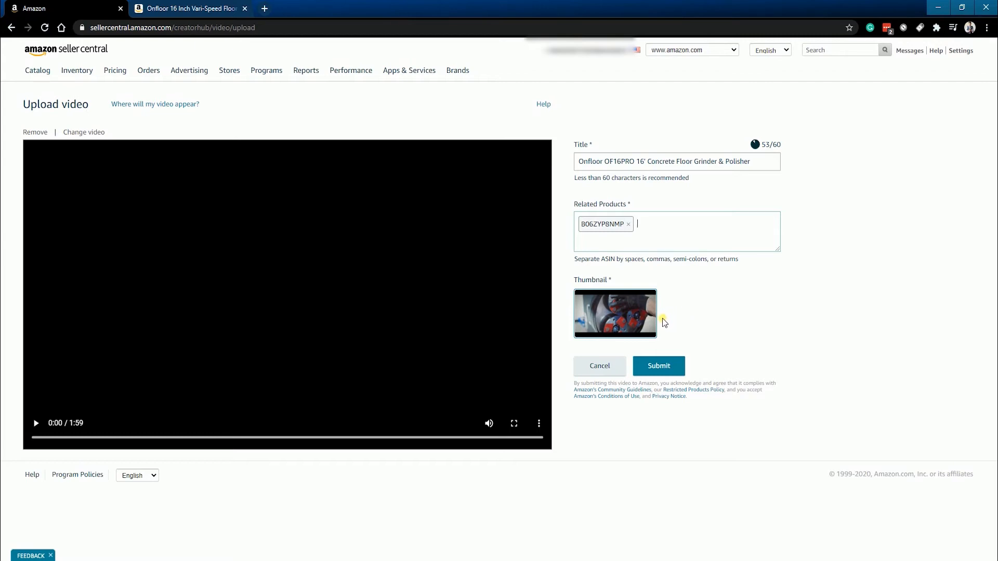
pyautogui.moveTo(659, 323)
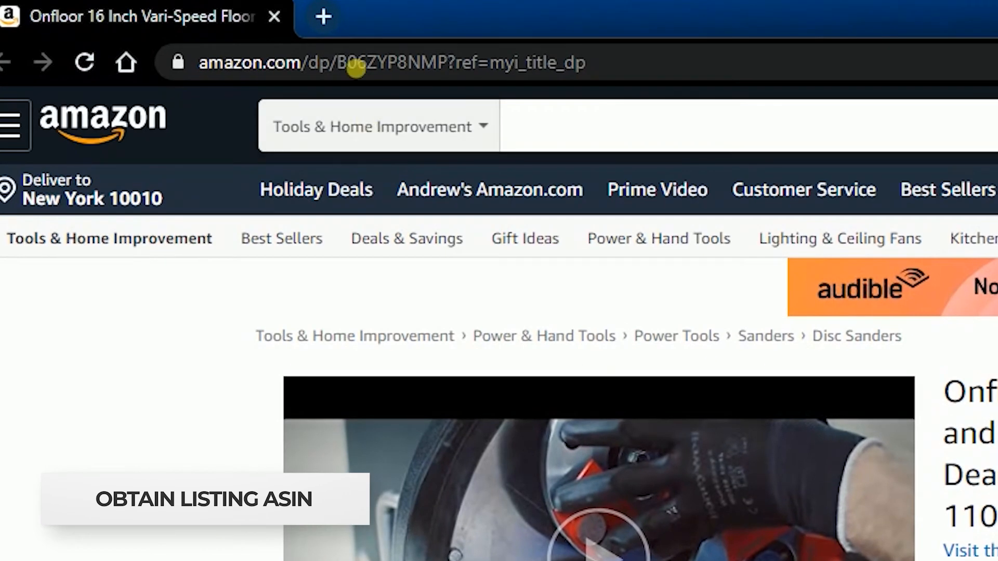
# - Verify ASIN B06ZYP8NMP in the listing URL and inventory, then return to the upload form
pyautogui.click(382, 62)
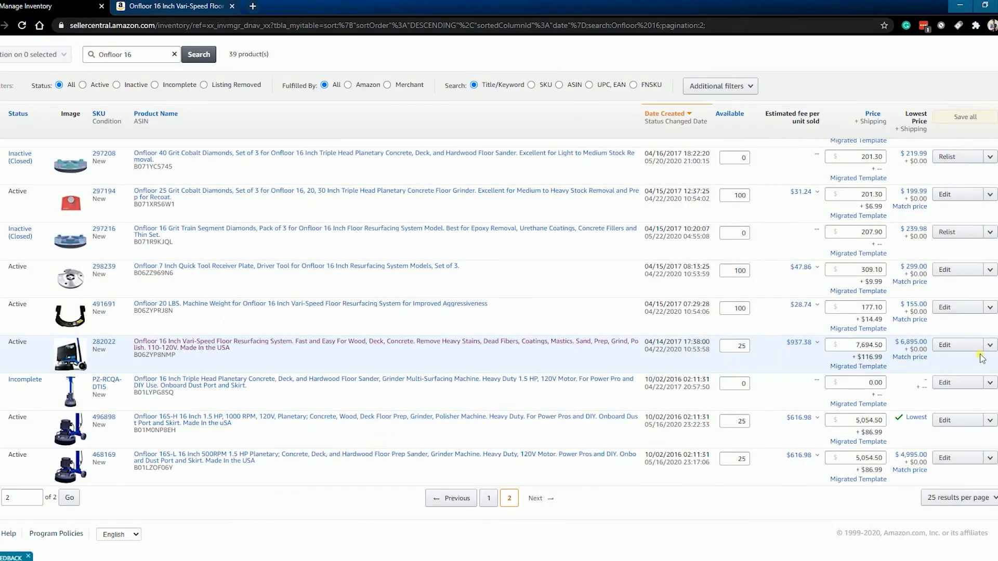
pyautogui.click(944, 345)
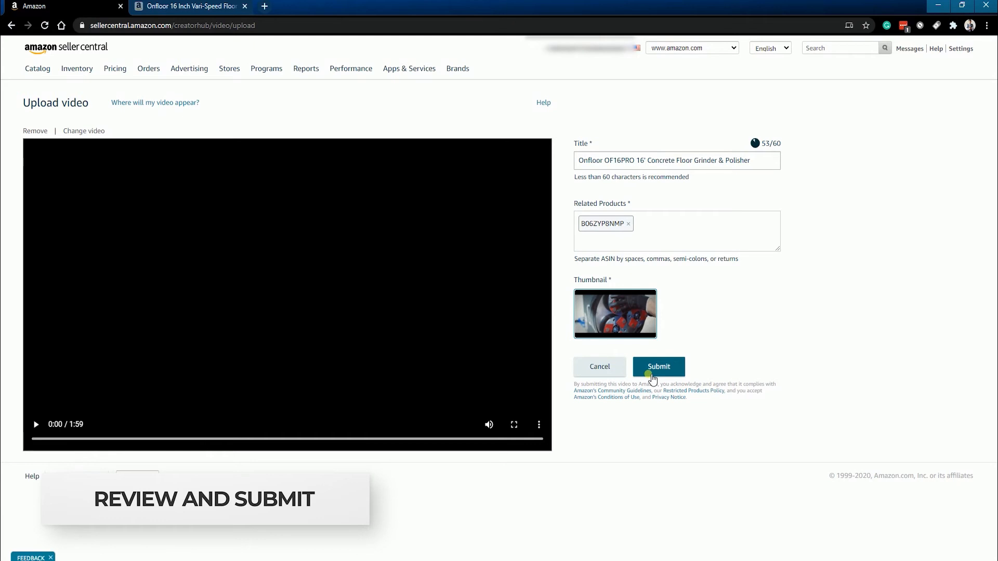
# - Submit the Onfloor video for review so it shows as Processing
pyautogui.click(658, 366)
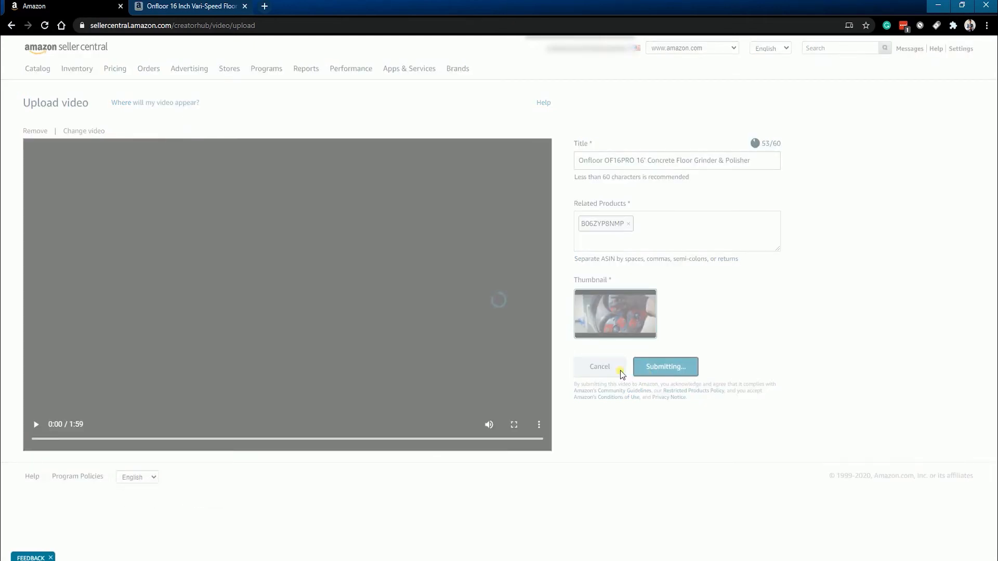
pyautogui.click(665, 366)
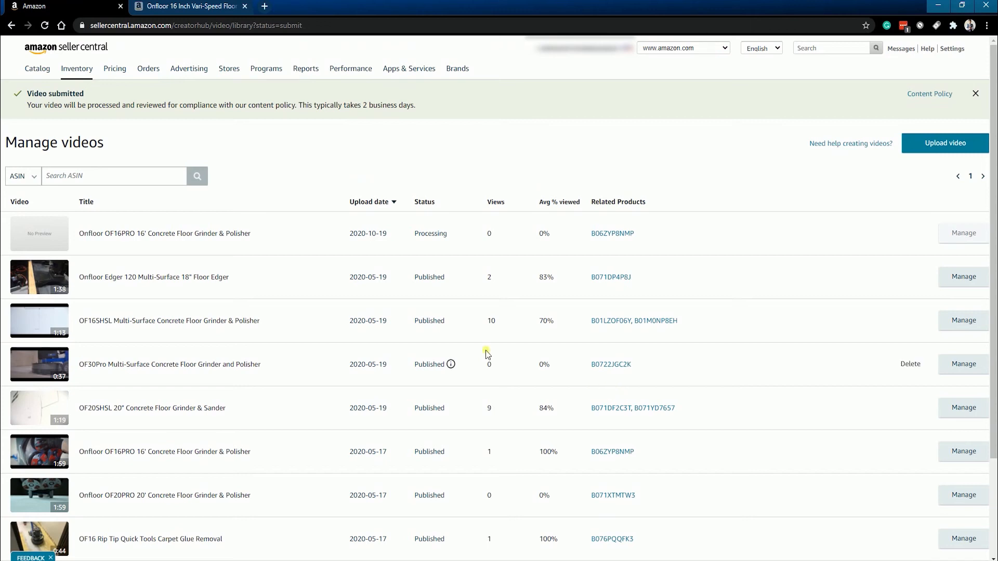
pyautogui.moveTo(264, 125)
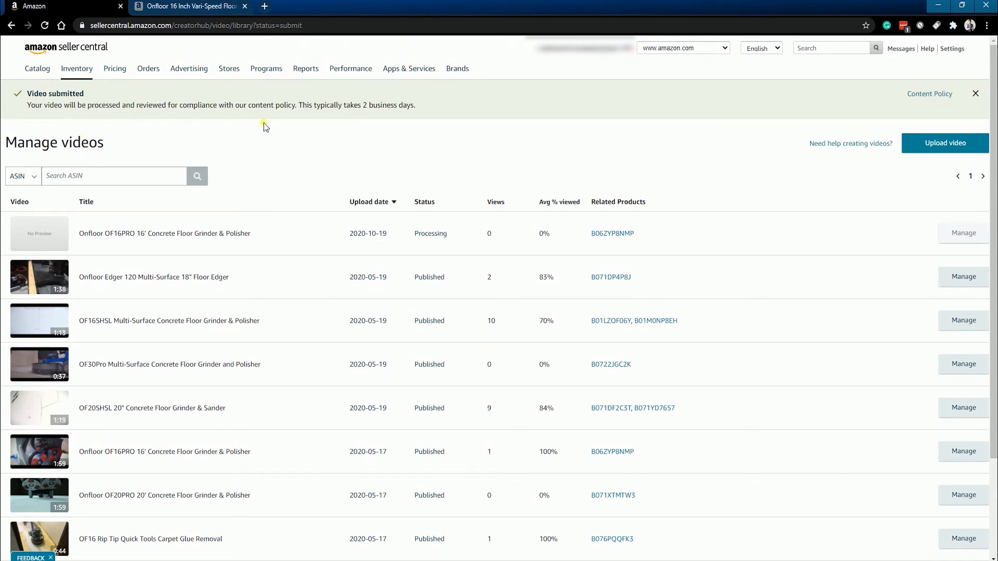
pyautogui.moveTo(462, 128)
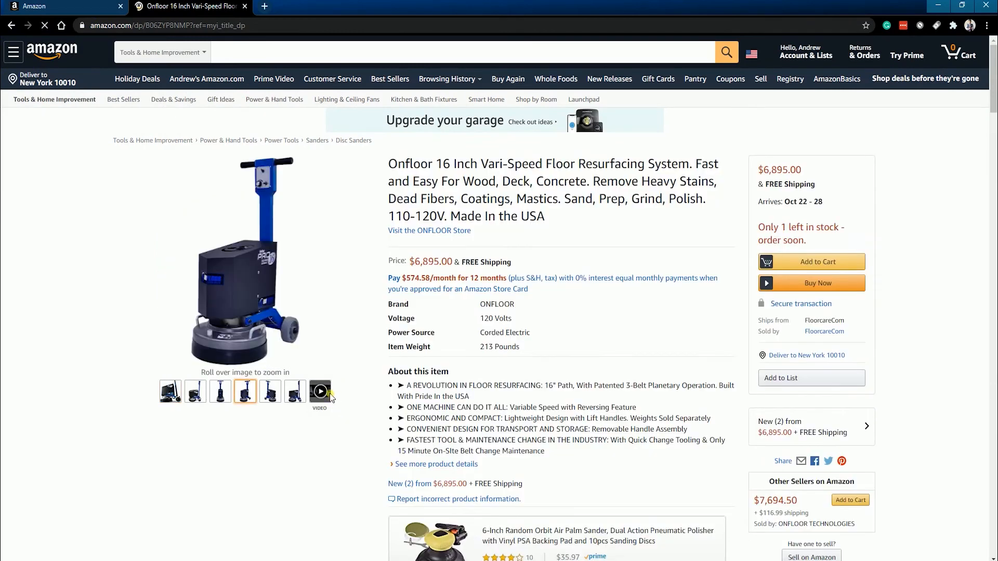
# - Open the listing's VIDEO thumbnail and play the Onfloor OF16PRO video
pyautogui.click(320, 391)
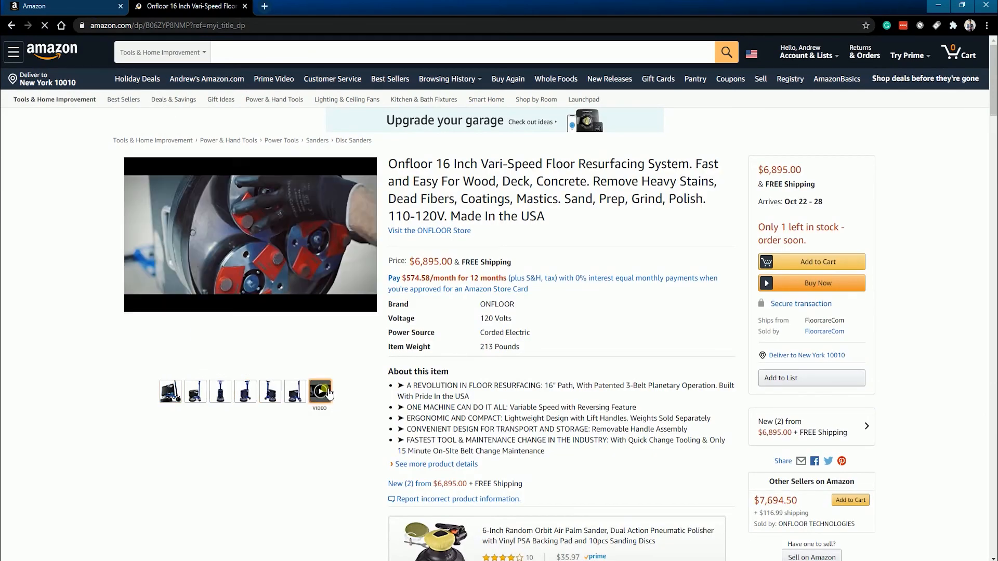
pyautogui.click(319, 391)
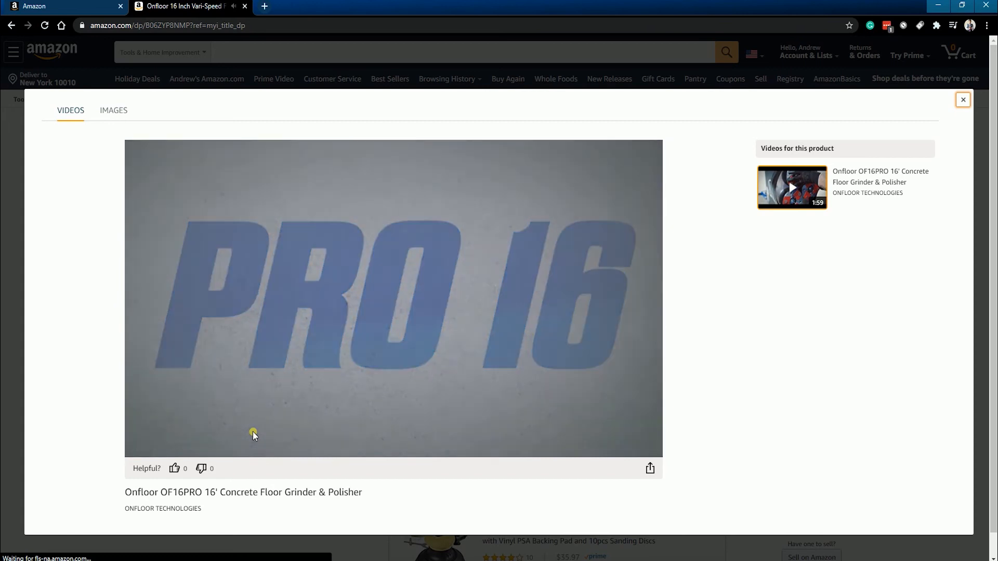
pyautogui.click(253, 436)
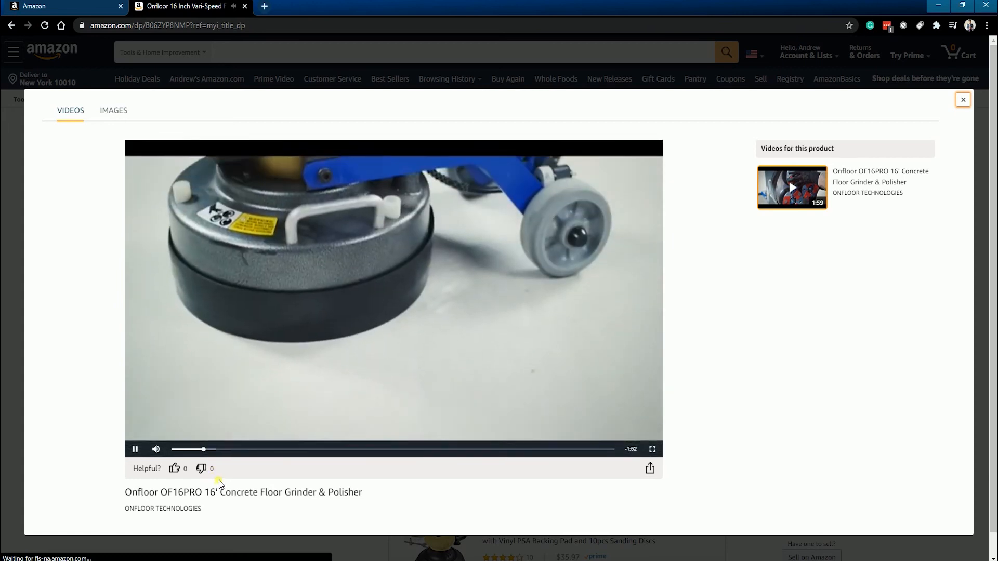